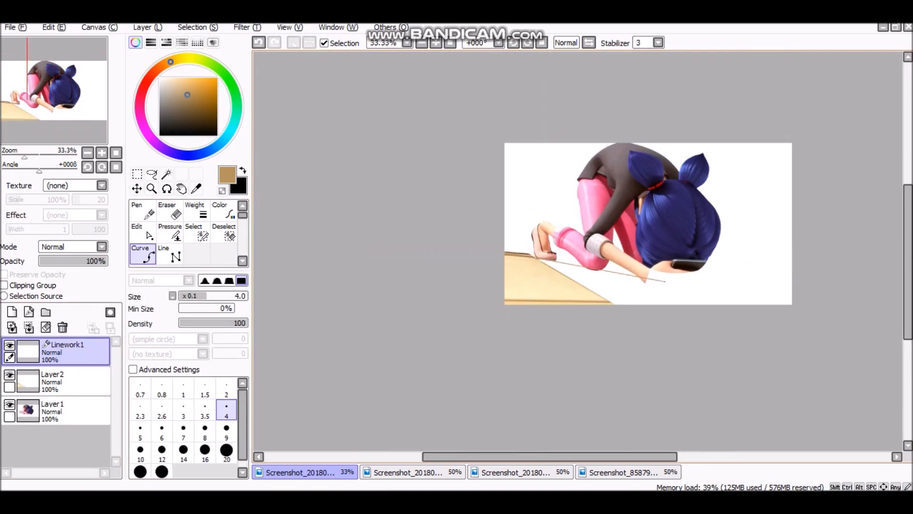
# Step: Drop the pasted hand onto the rooftop beside the girl's hair and free-deform it into position
pyautogui.click(167, 174)
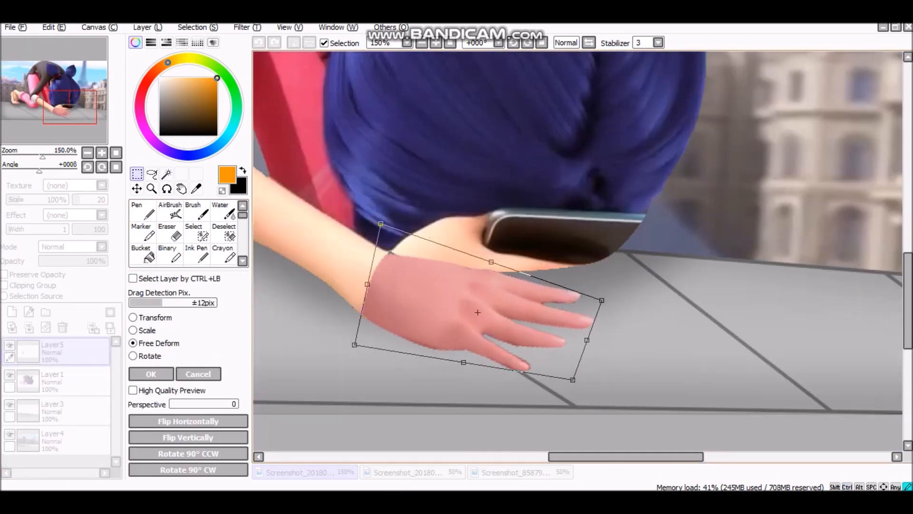
# Step: Blur and blend the warped hand so it matches the arm's peach skin tone
pyautogui.click(243, 27)
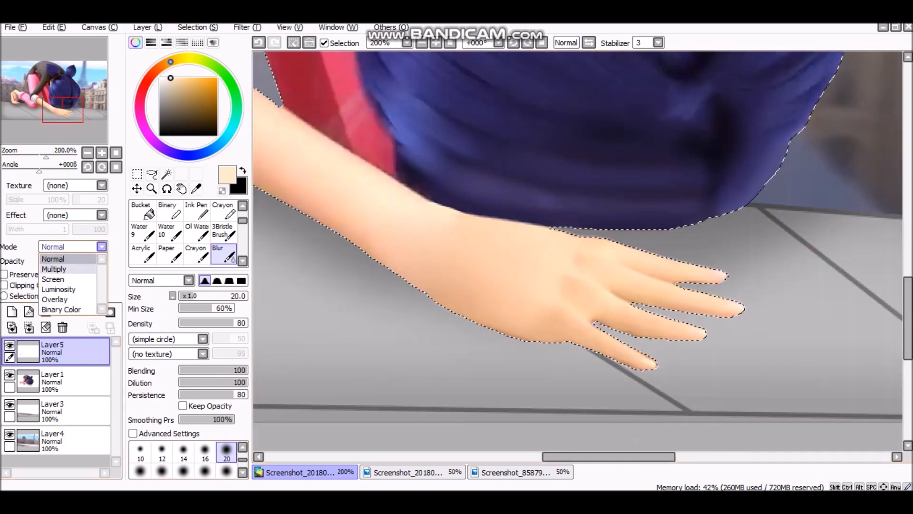
# Step: Adjust Hue and Saturation on the small hand beside the hair toward her skin tone
pyautogui.click(54, 268)
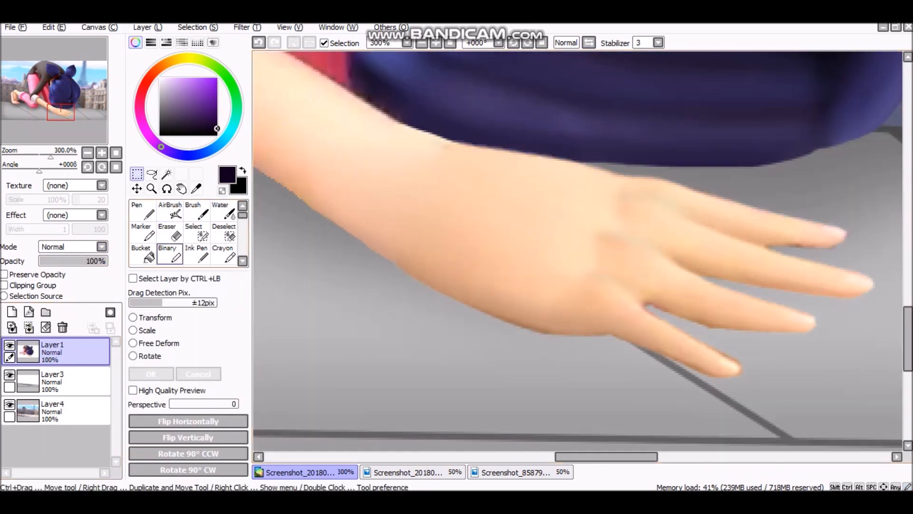
pyautogui.click(167, 234)
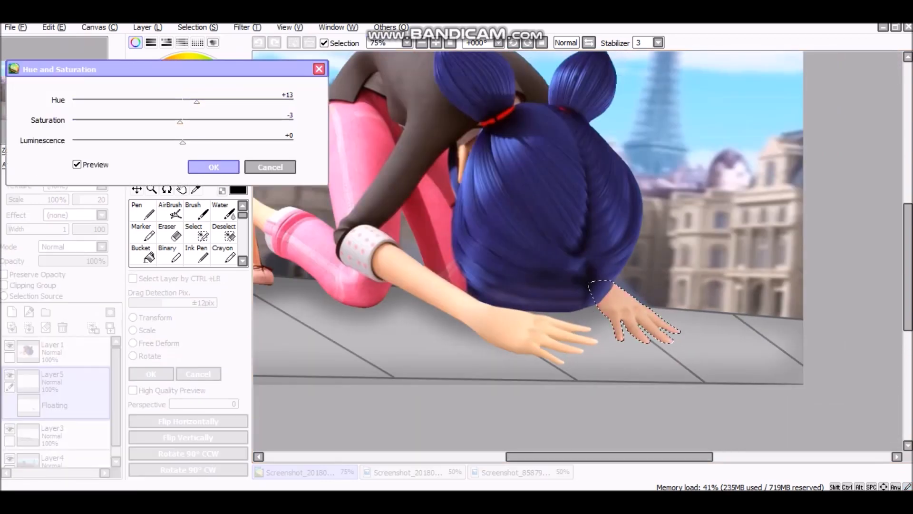
# Step: Copy the pink-suited legs and arm onto a new layer, hide hair, and erase edges
pyautogui.click(213, 167)
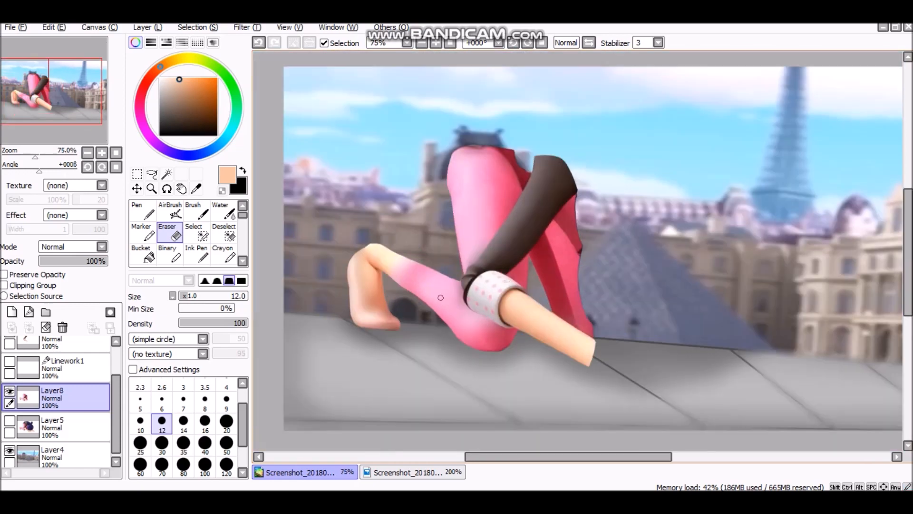
# Step: Fill the pink suit with red and paint large round purple spots on the legs
pyautogui.click(226, 400)
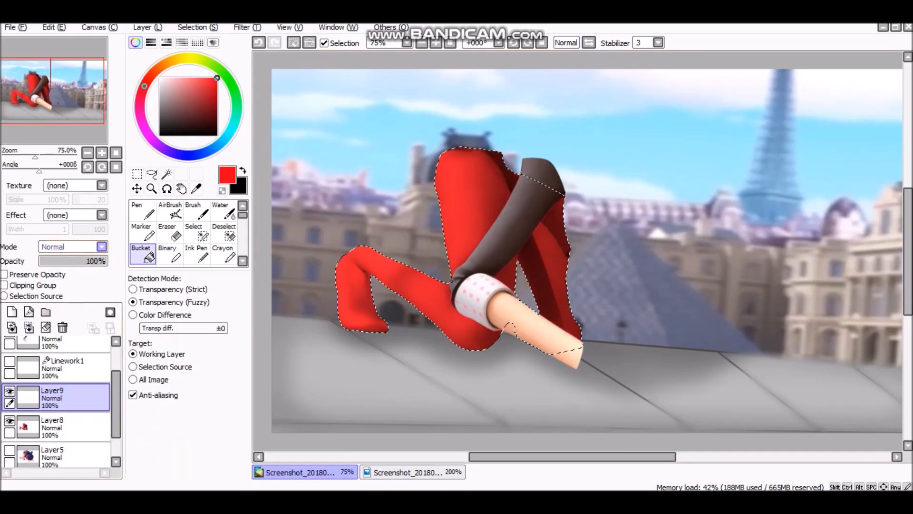
pyautogui.click(169, 210)
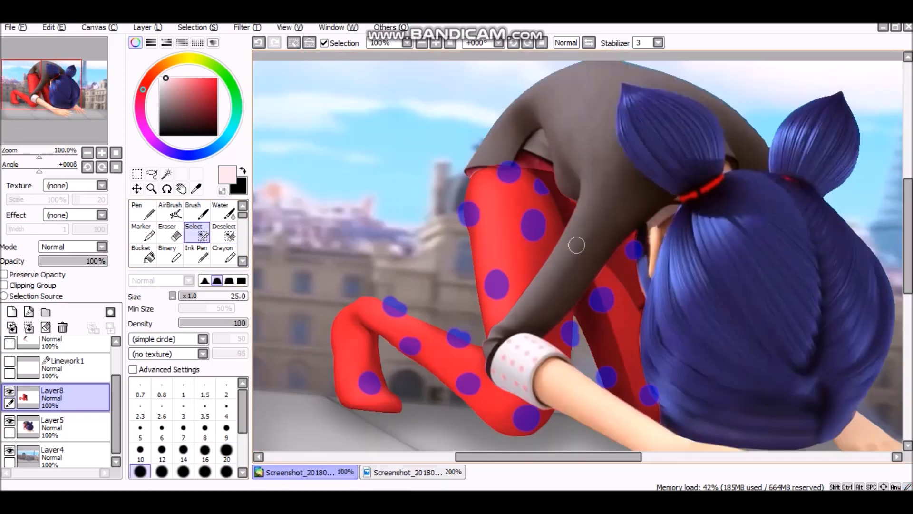
# Step: Turn the suit's spots black and draw thin white highlight streaks along the red legs
pyautogui.click(86, 154)
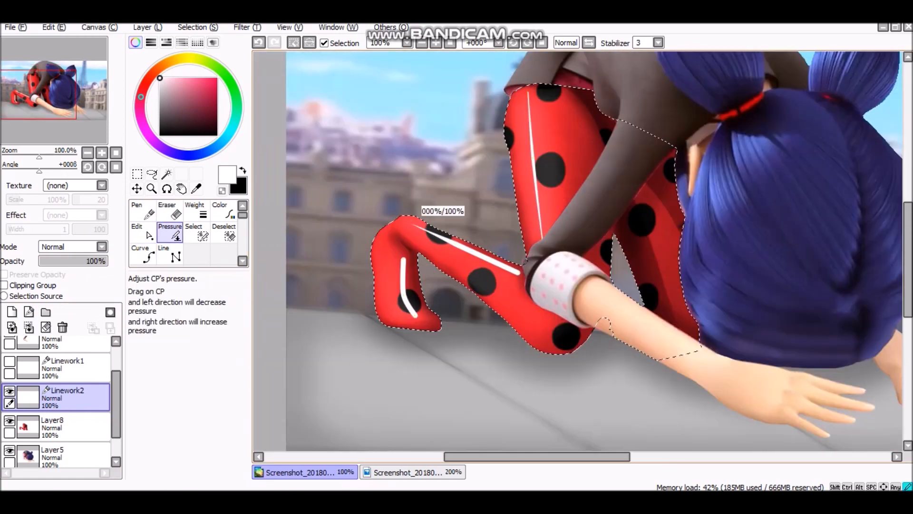
# Step: Airbrush a soft white glow over the suit's top, then switch to the blue sparkle image
pyautogui.click(137, 209)
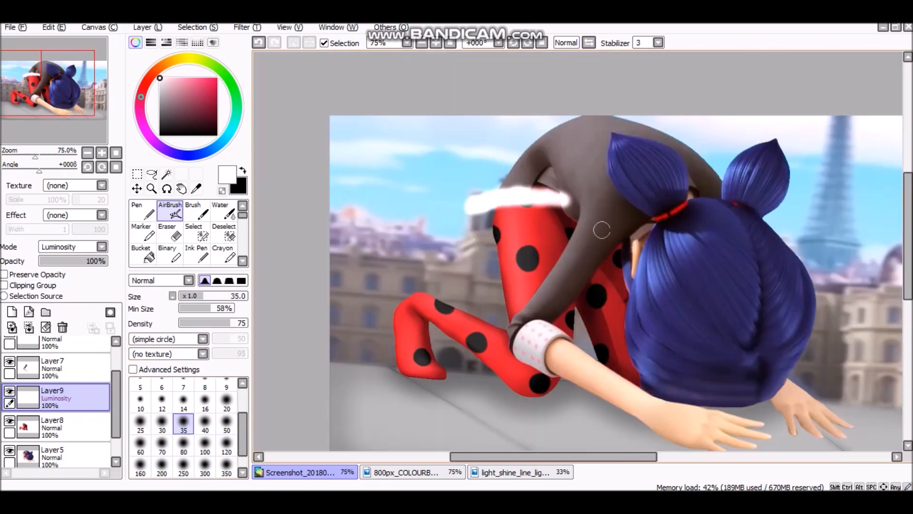
pyautogui.click(406, 472)
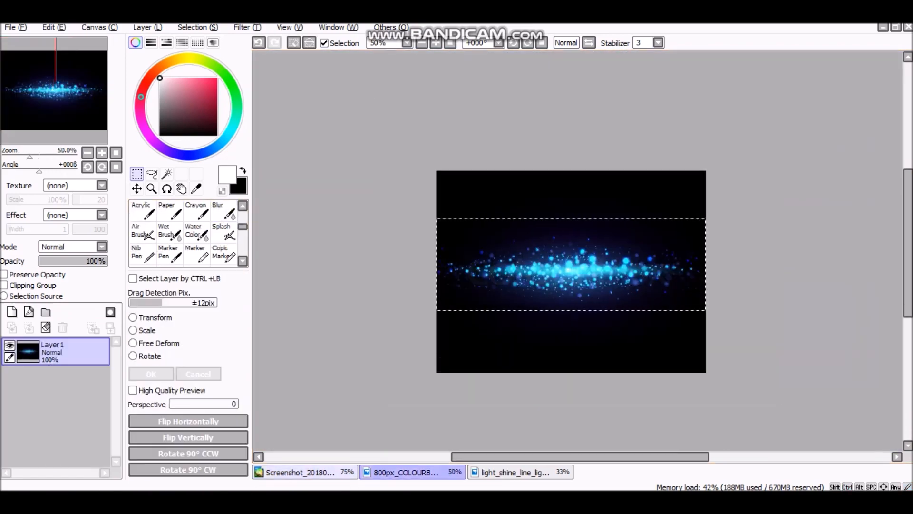